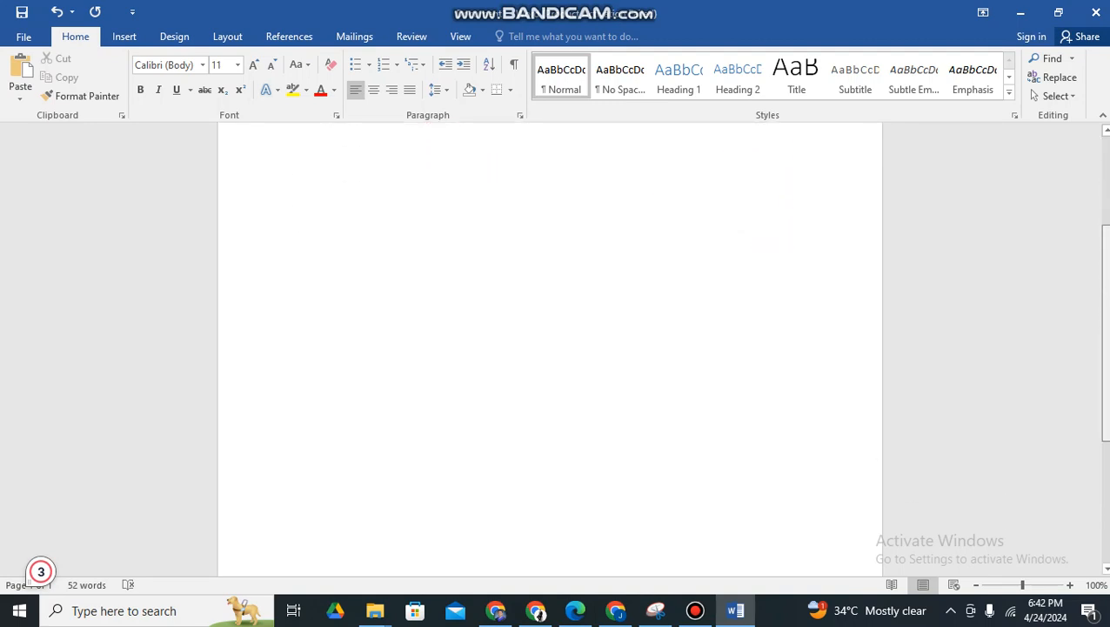
Paste the paragraph about imported material supply problems into the blank document
scroll(down, 3)
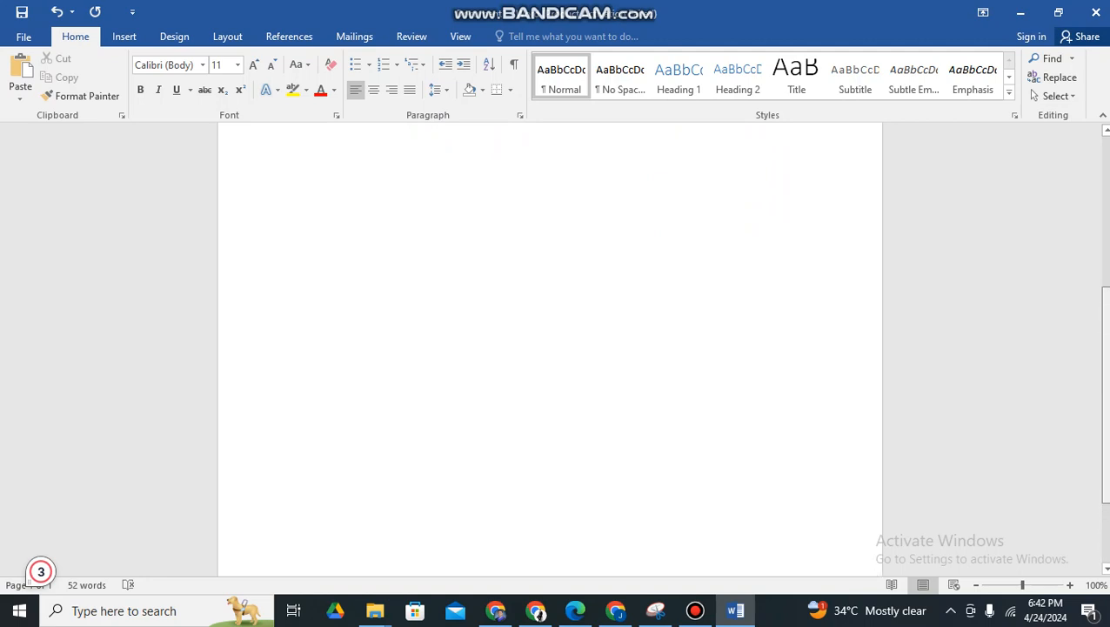
key(ctrl+v)
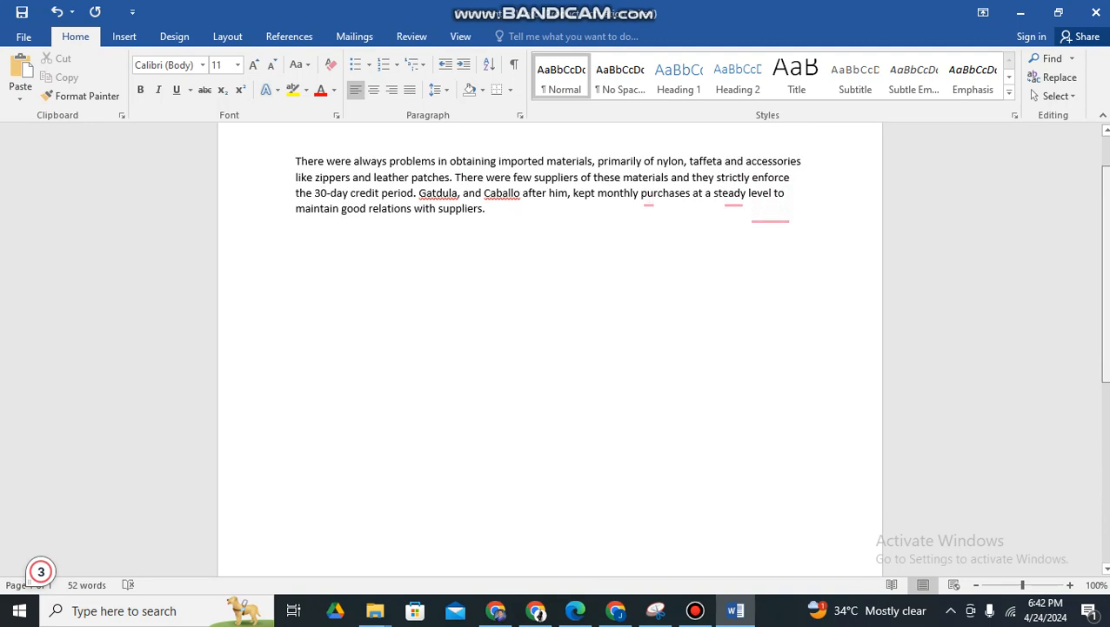
scroll(down, 3)
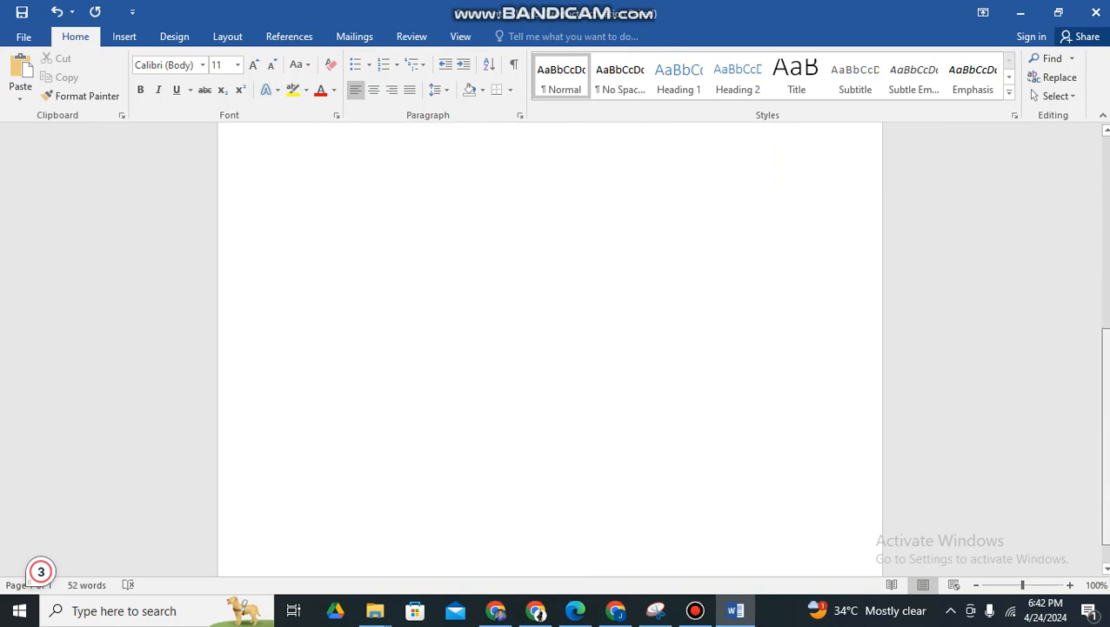
key(ctrl+v)
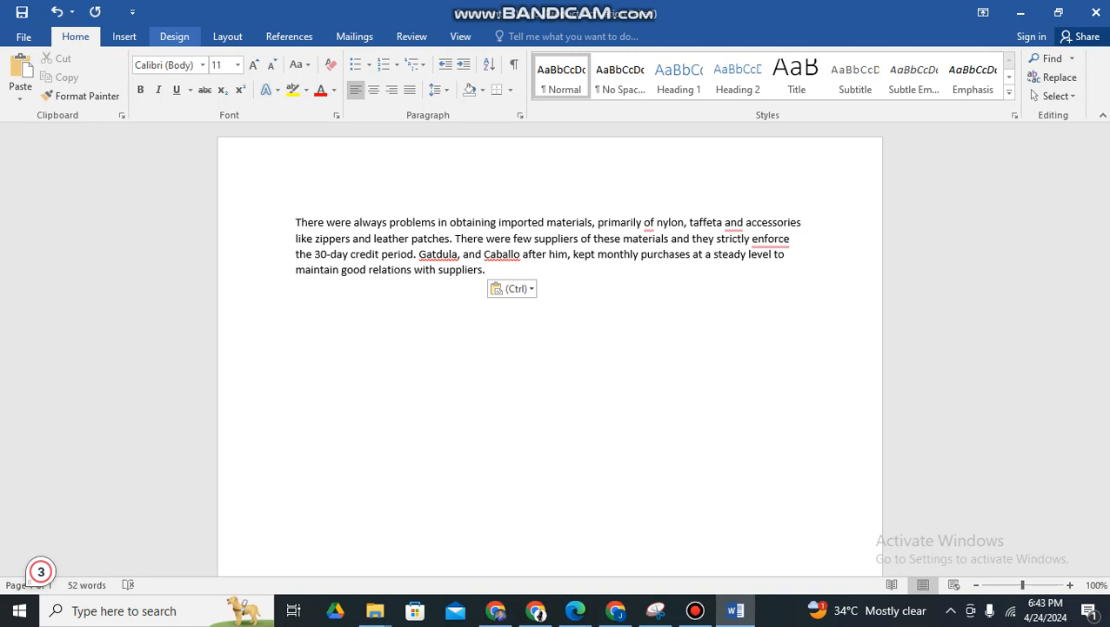
Switch the page from portrait to Landscape orientation via the Layout ribbon
click(226, 37)
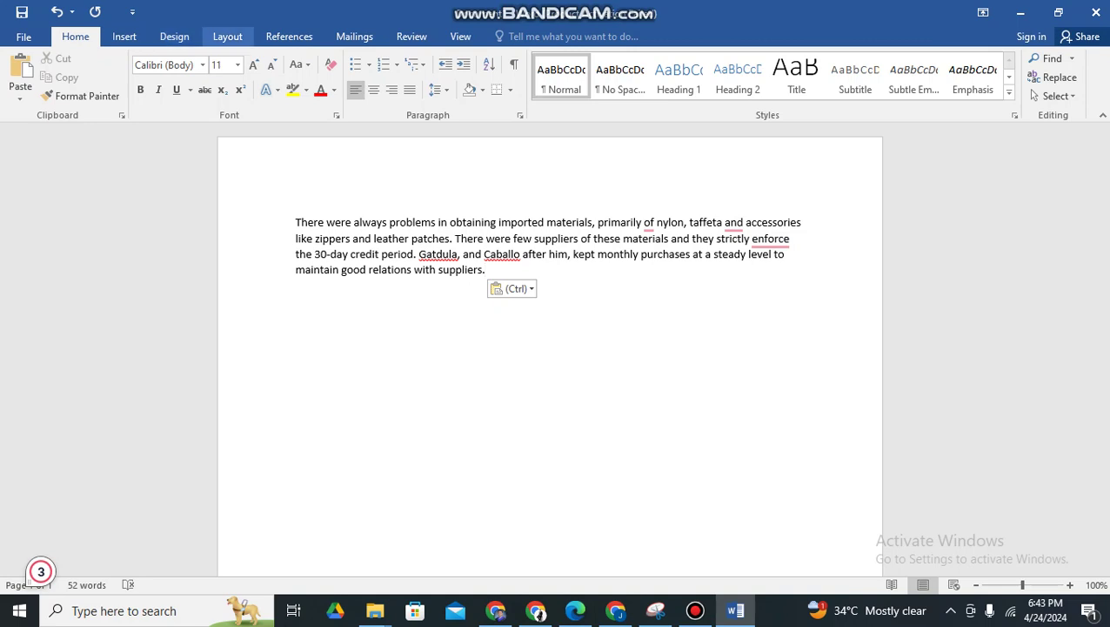
click(227, 36)
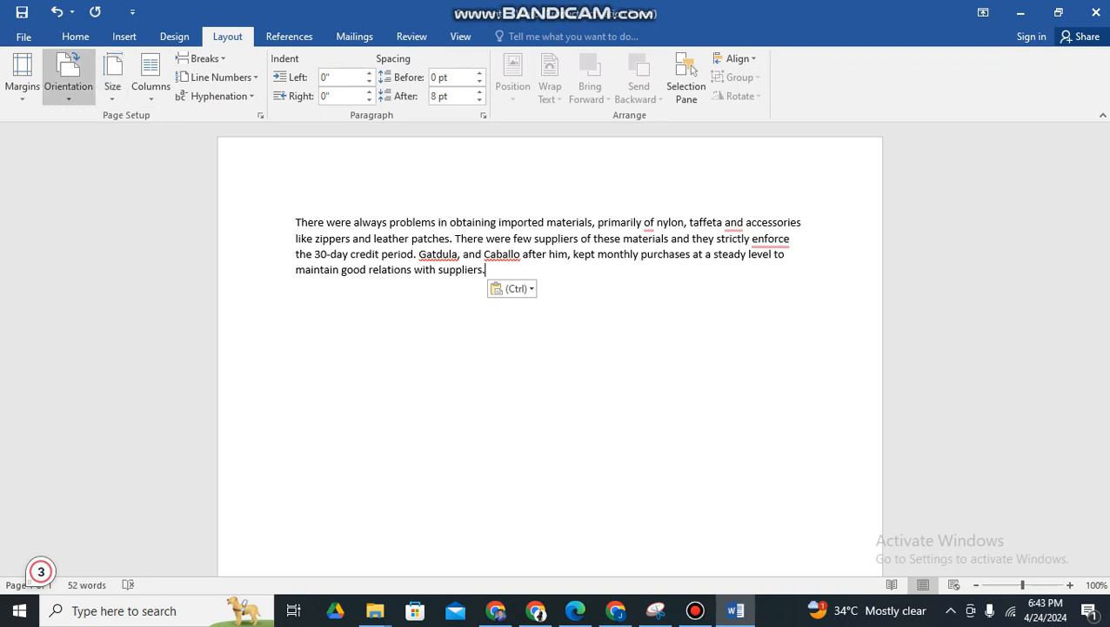
mouse_move(63, 67)
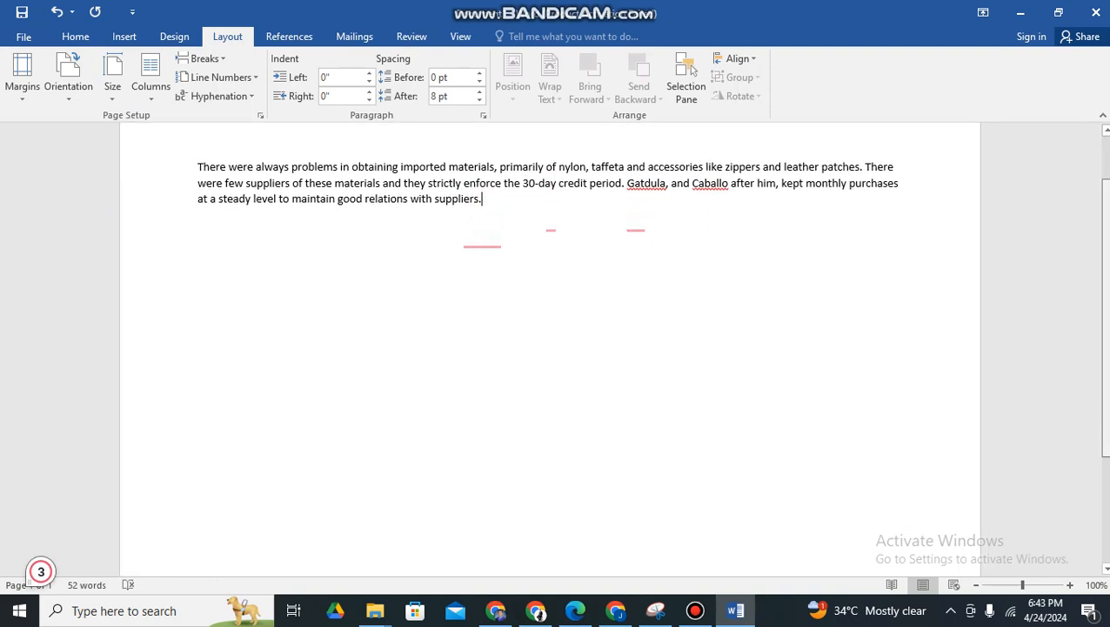
scroll(down, 3)
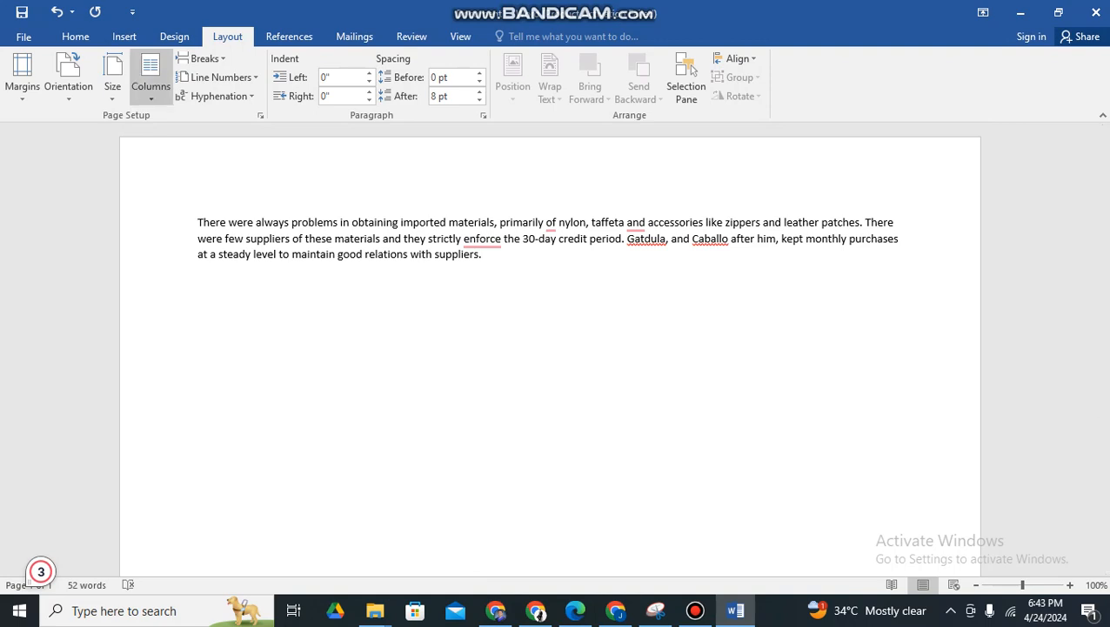
mouse_move(108, 73)
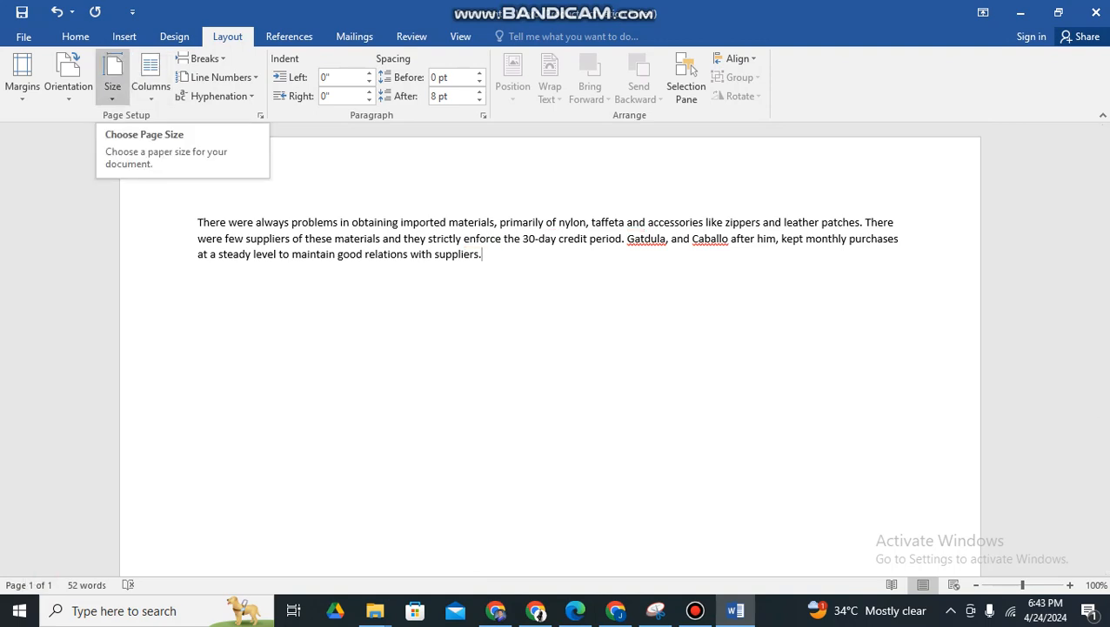